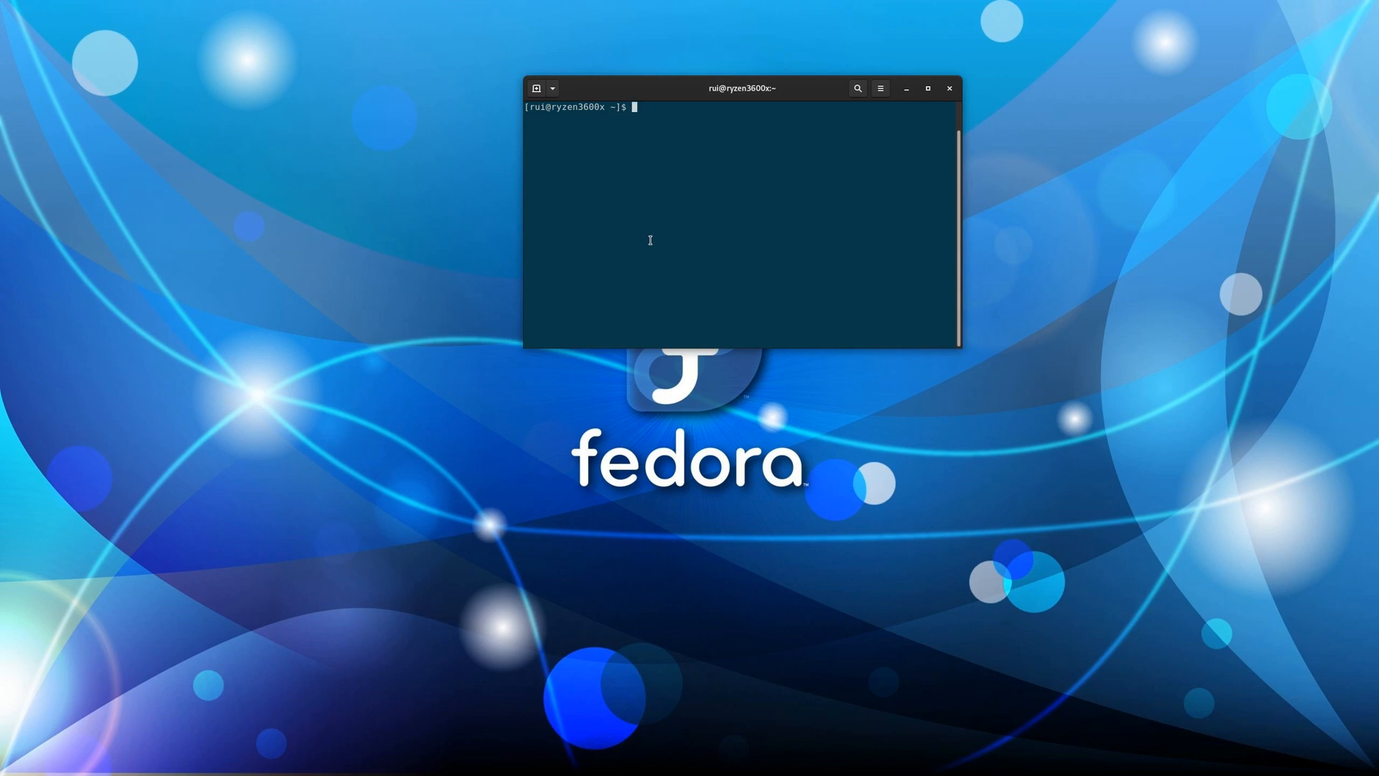
Stop the MongoDB service with 'sudo systemctl stop mongod'
{"action": "type", "text": "sudo syst"}
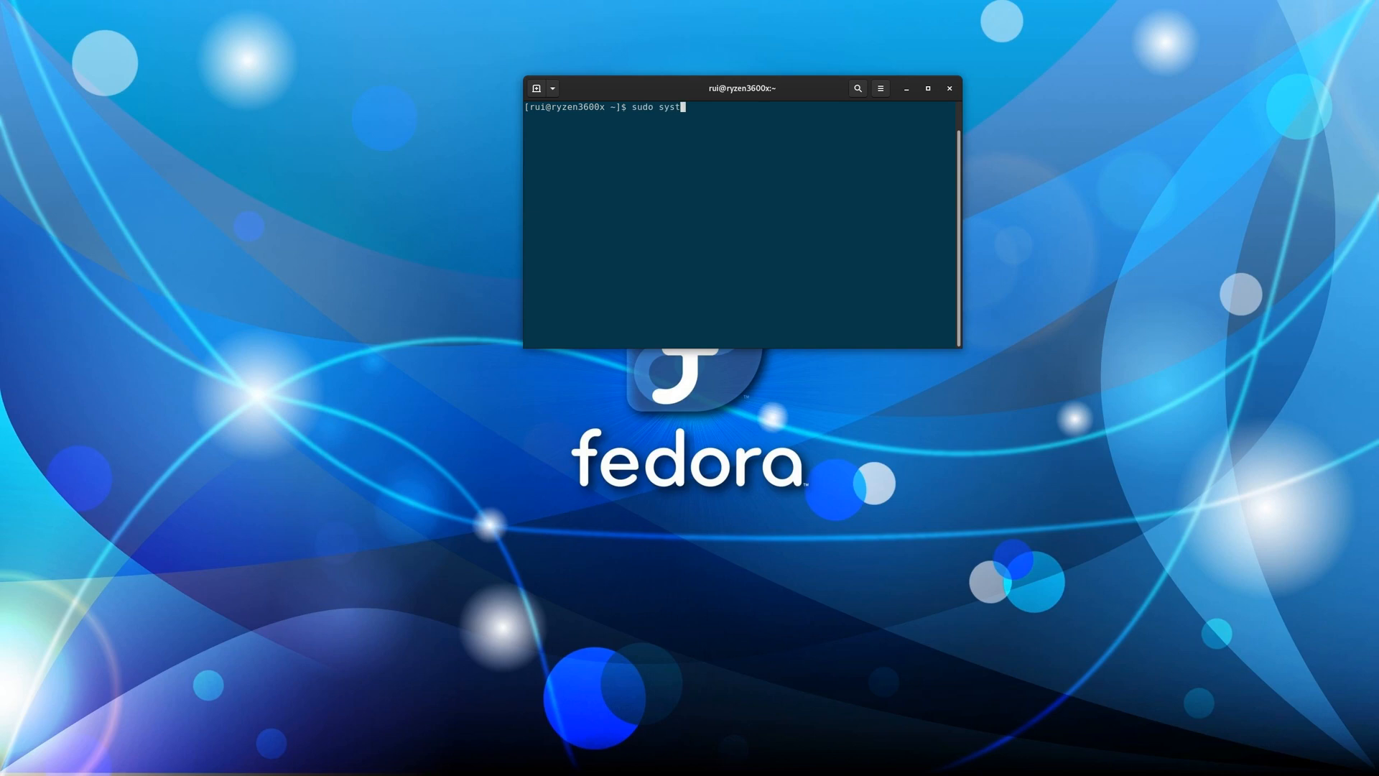
{"action": "type", "text": "emctl stop mongod"}
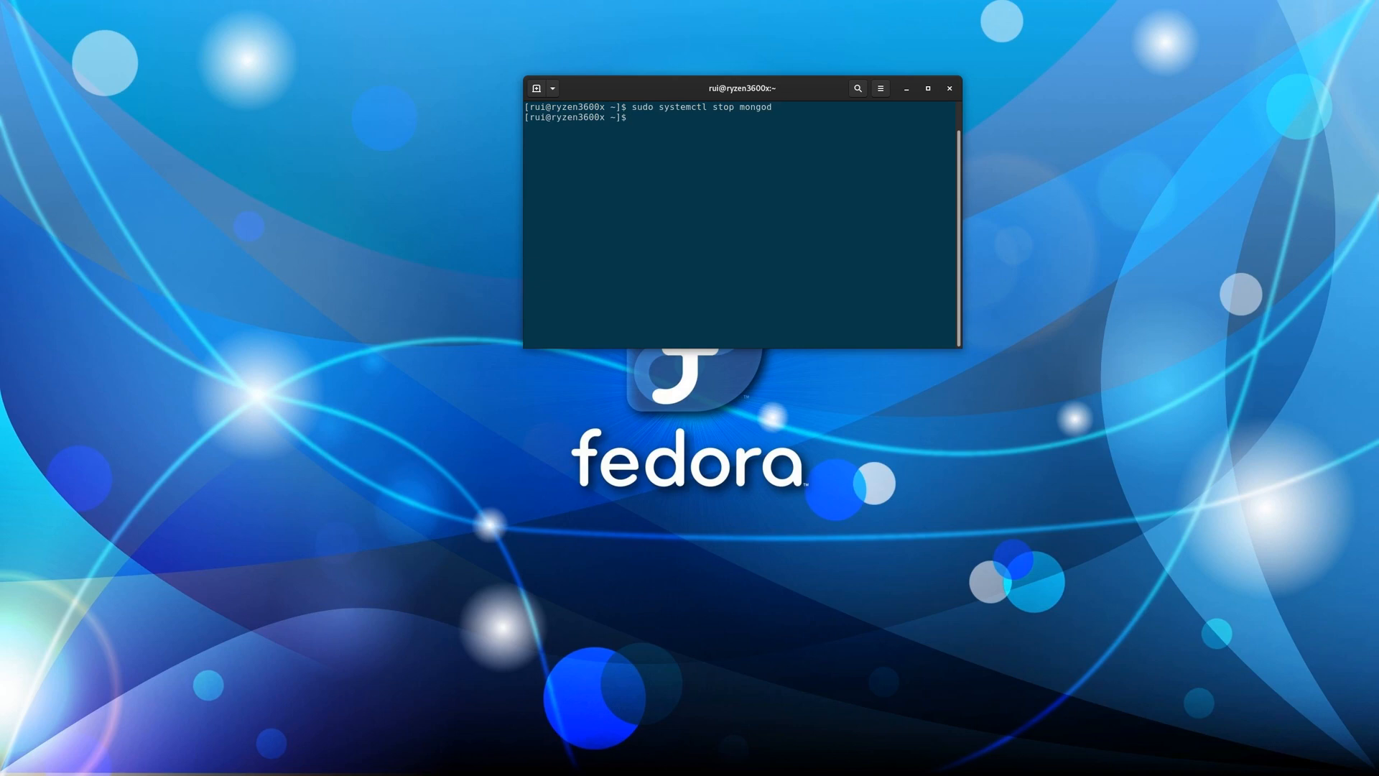
Change the port setting in /etc/mongod.conf with sudo vim, then save and quit
{"action": "type", "text": "sudo vim /etc/"}
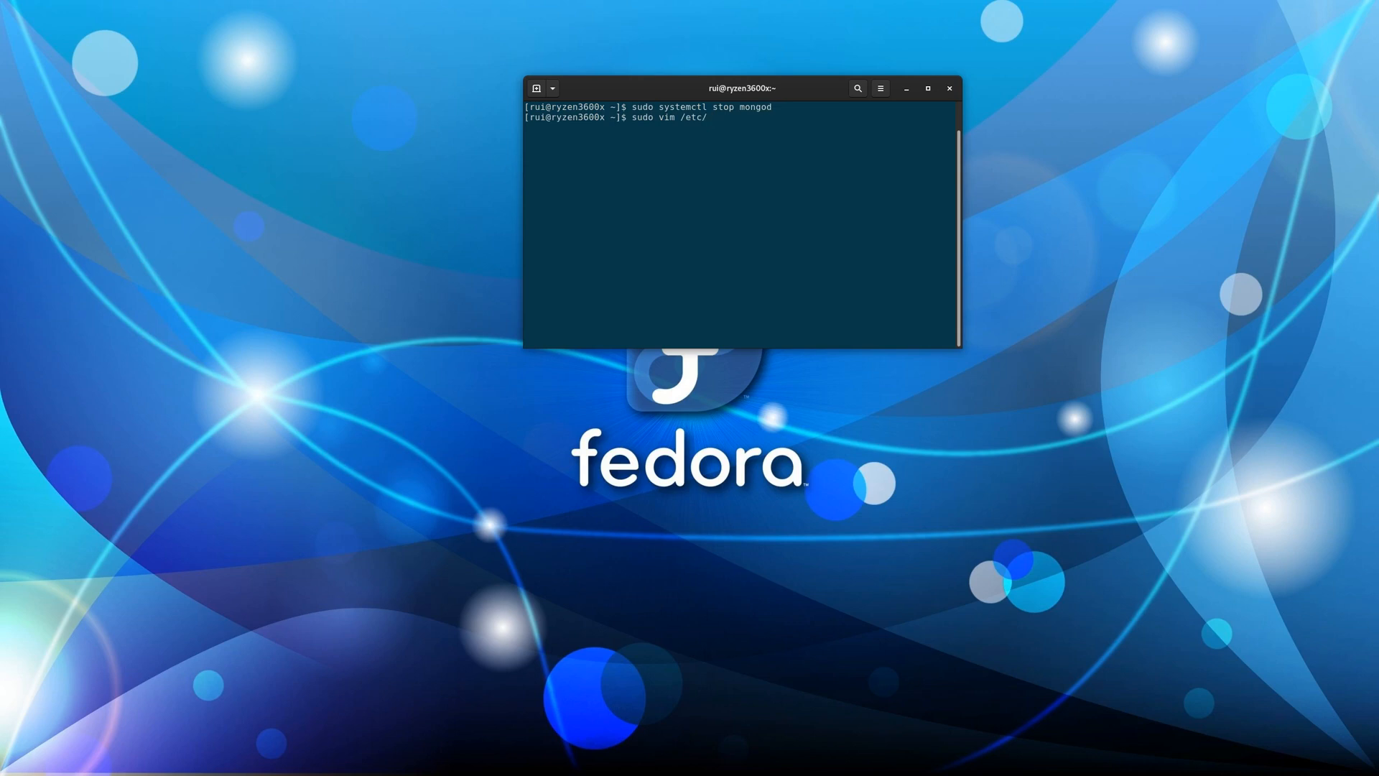
{"action": "type", "text": "mongod.conf"}
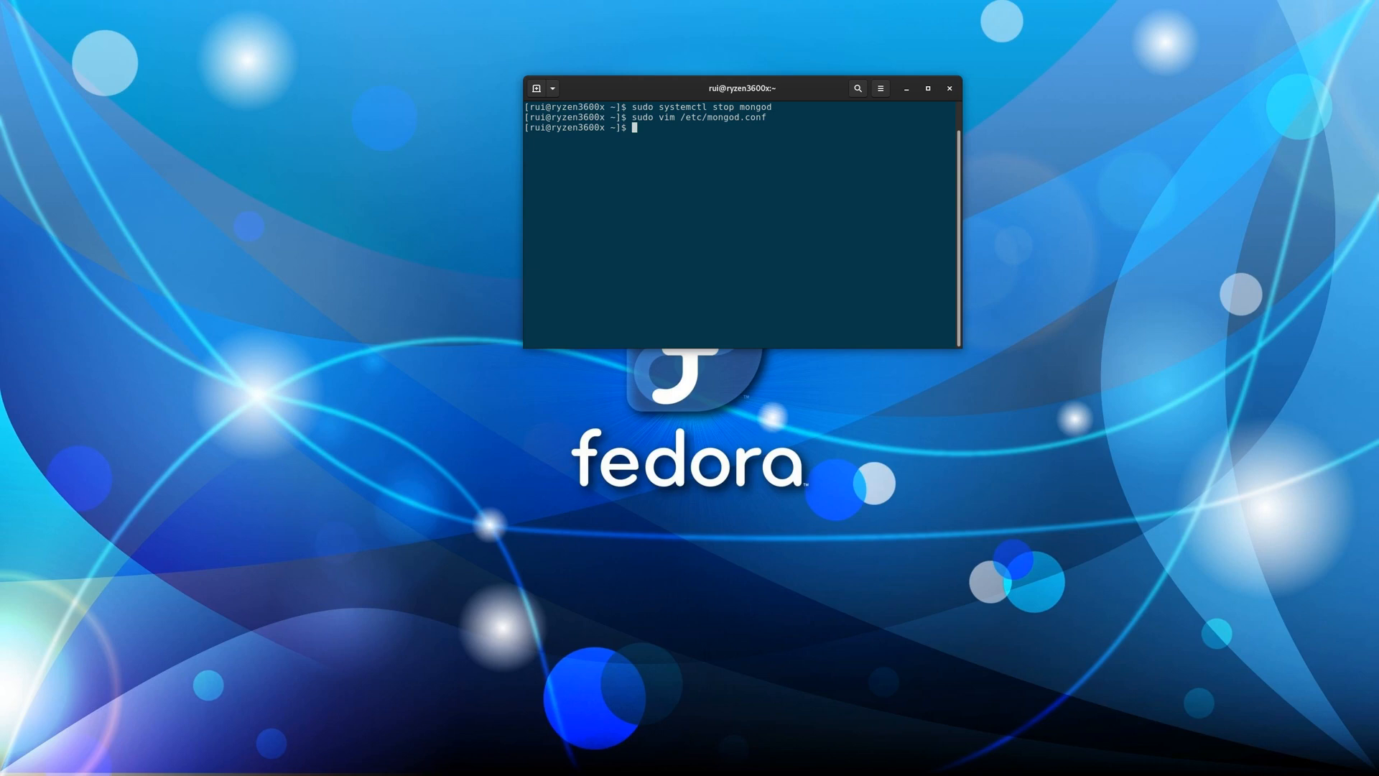
Start mongod, then see the mongo shell refused on 127.0.0.1:27017
{"action": "type", "text": "sudo systemc"}
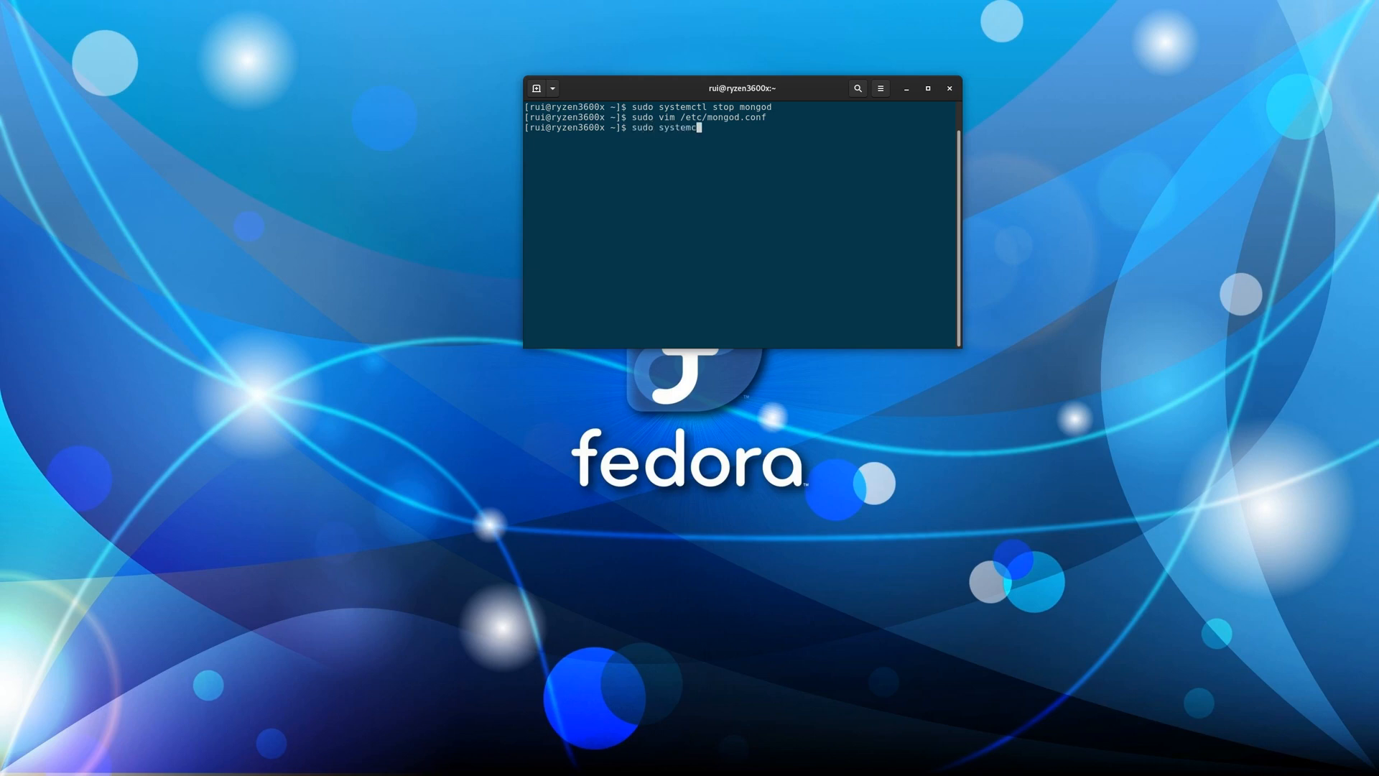
{"action": "type", "text": "tl start mongod"}
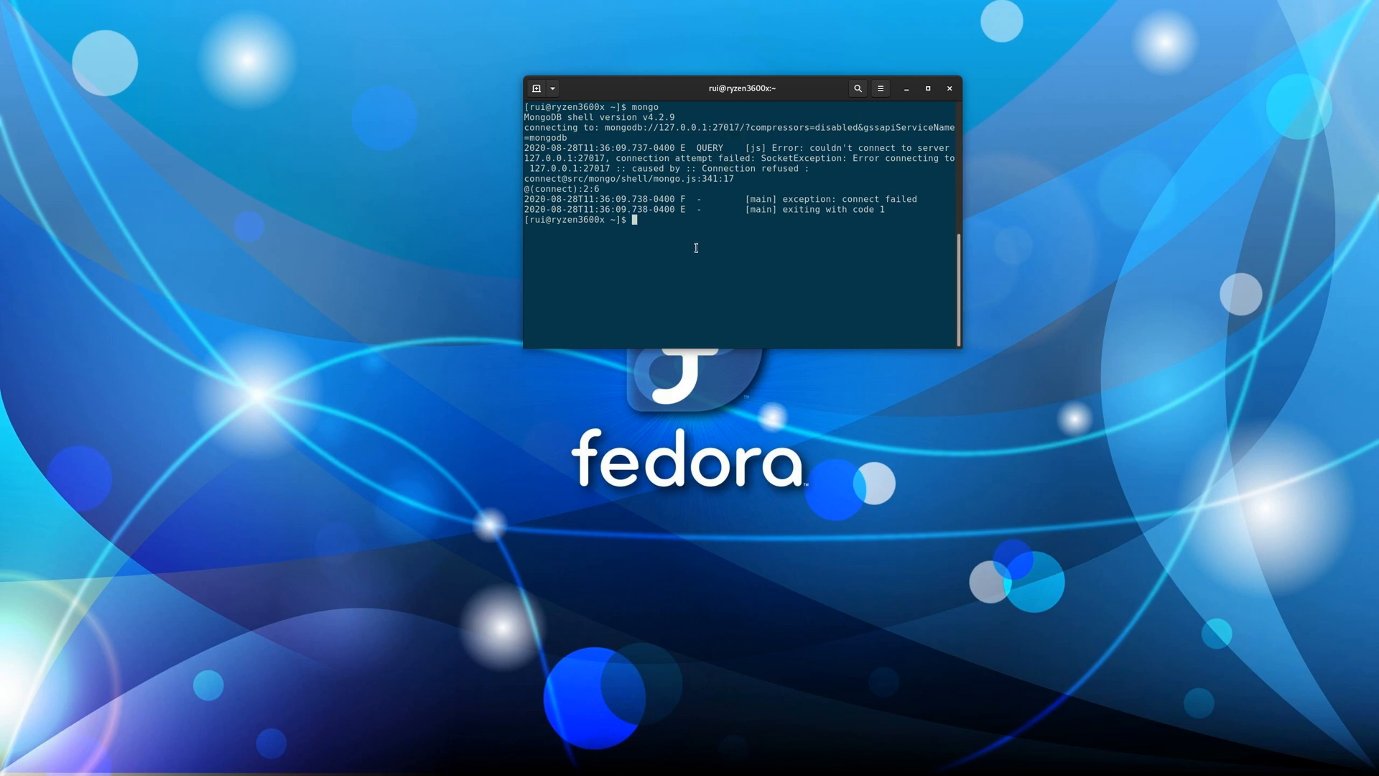
Connect the mongo shell with '--host localhost:27018', then exit the shell
{"action": "type", "text": "mongo --ho"}
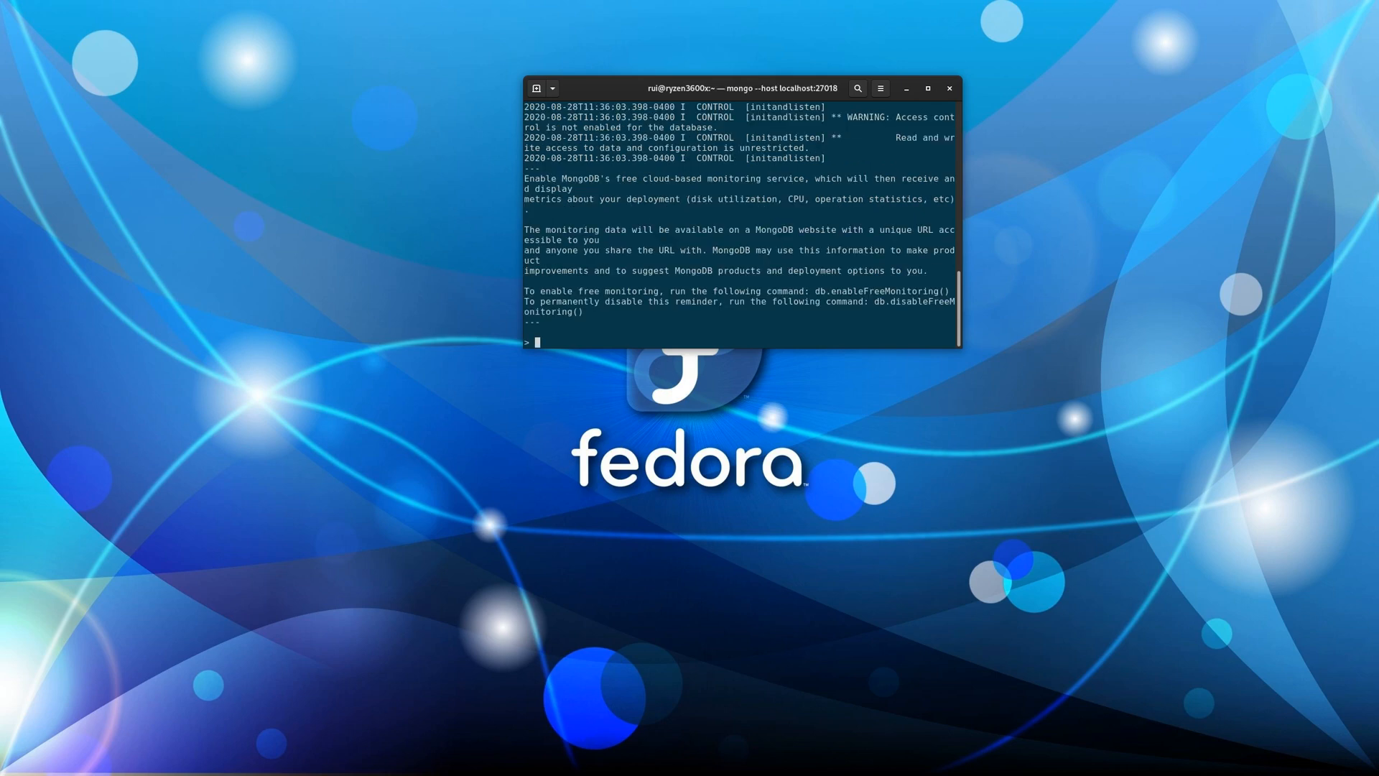
{"action": "type", "text": "exit"}
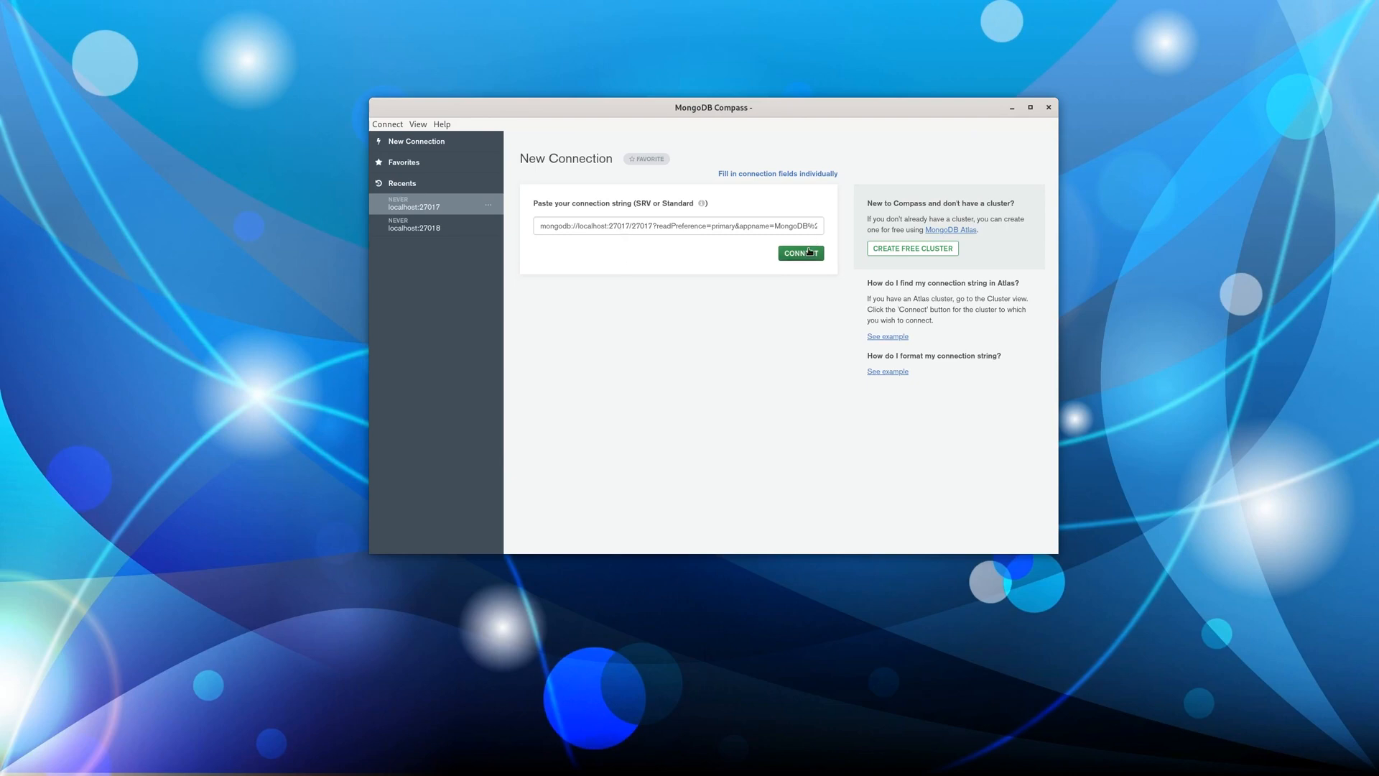
Connect Compass via the recent localhost:27018 entry to list its five databases
{"action": "left_click", "coordinate": [388, 124]}
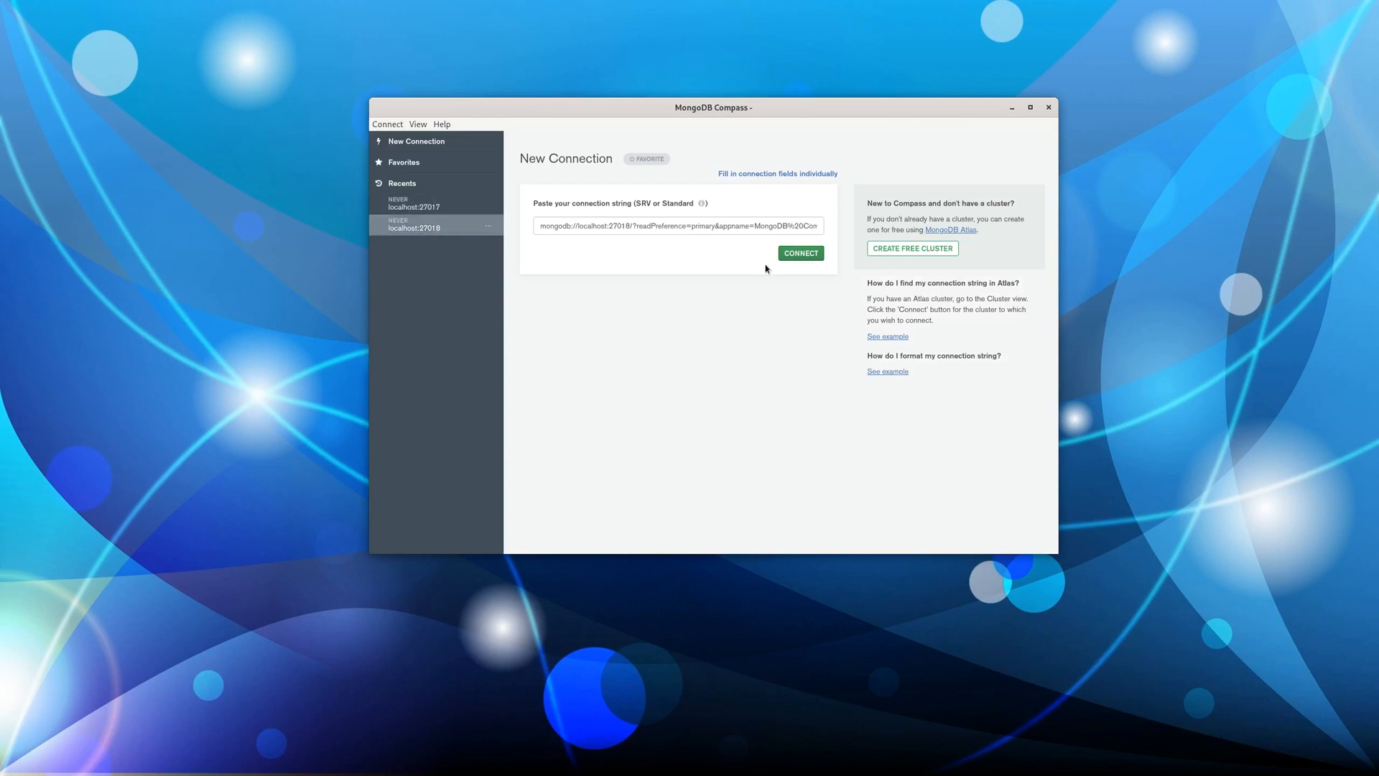
{"action": "left_click", "coordinate": [799, 253]}
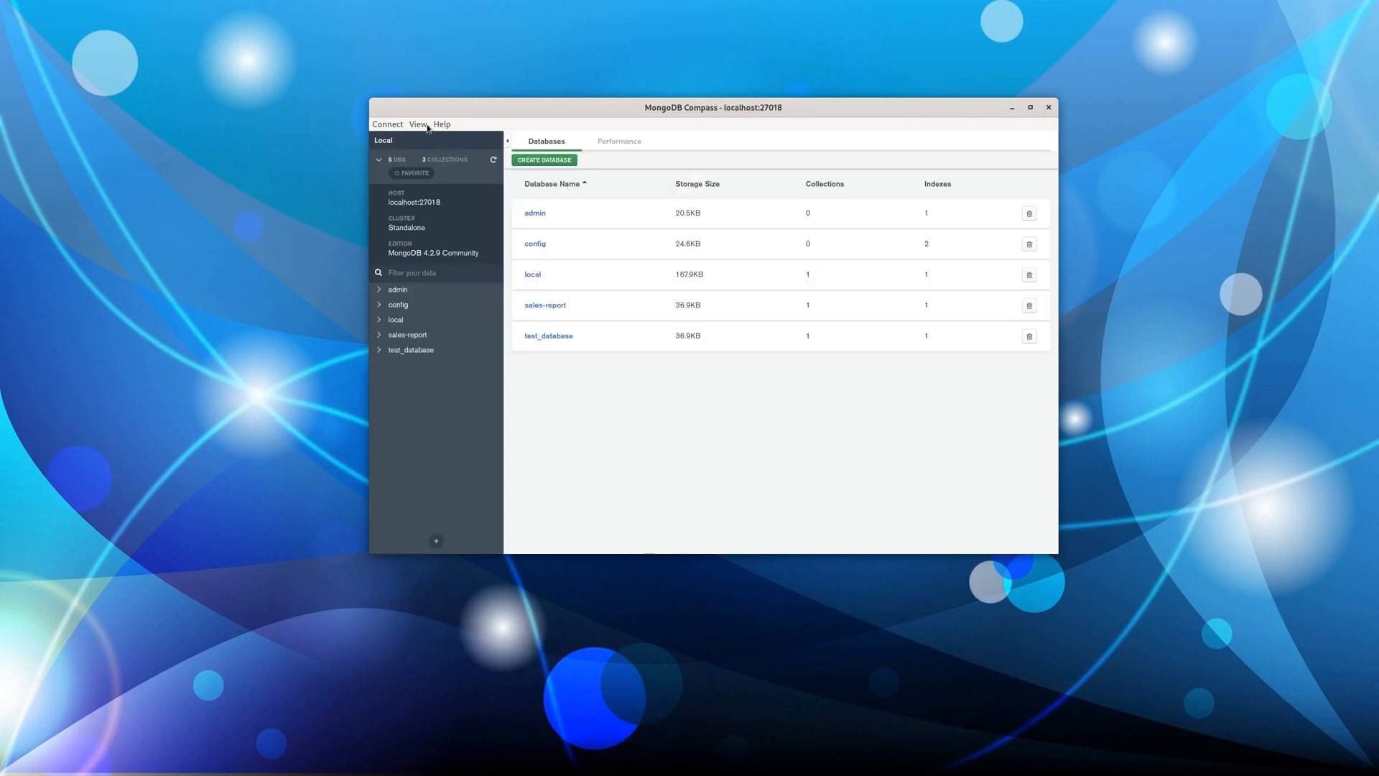